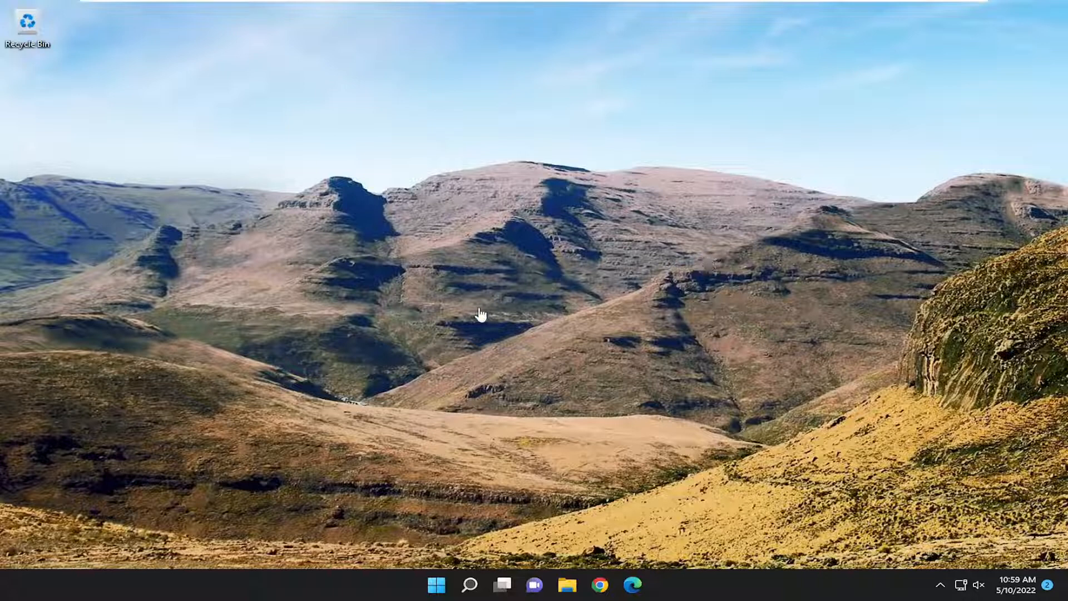
Search Windows for 'services' and launch the Services console.
click(468, 585)
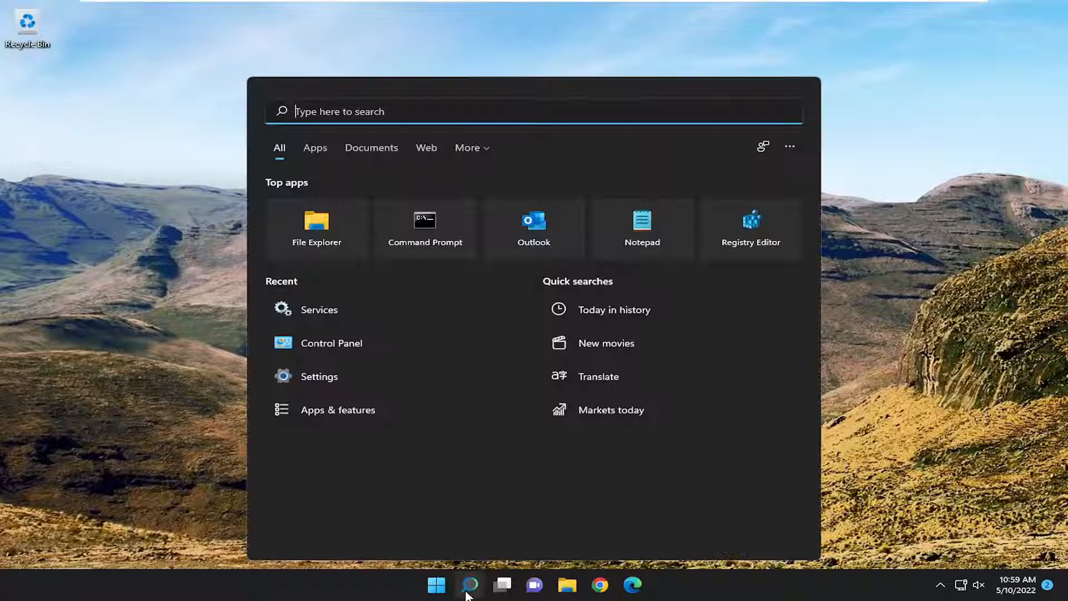
text(services)
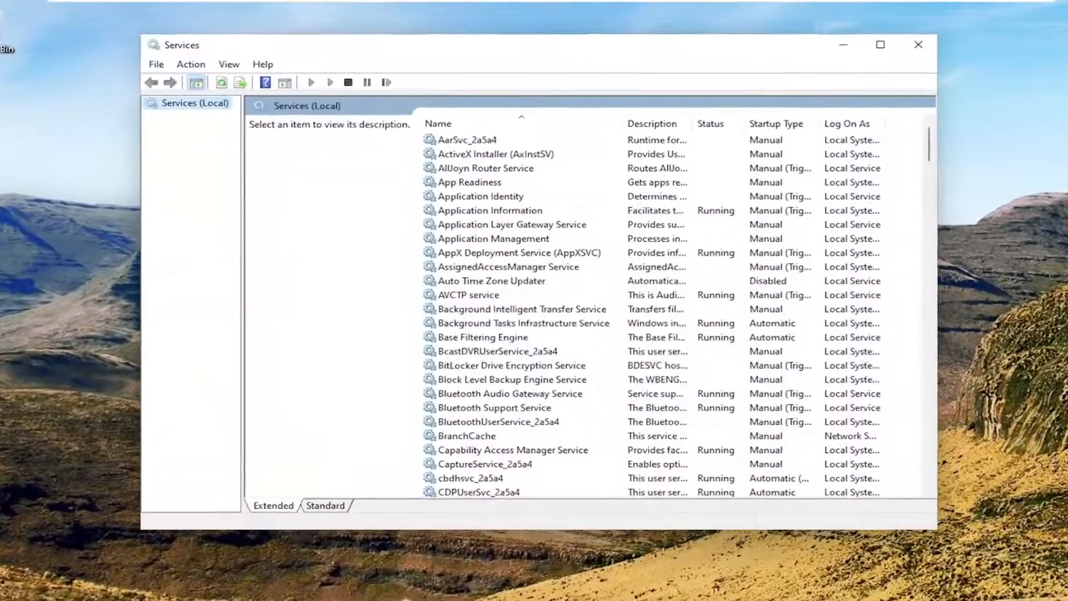
Scroll the service list and select IP Translation Configuration Service.
scroll(down, 3)
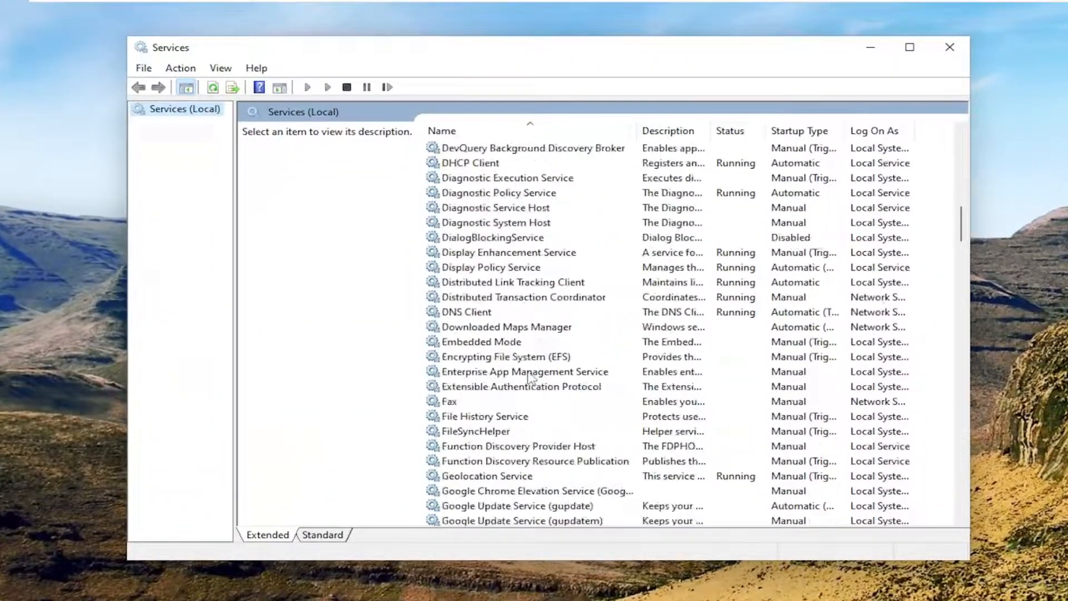
scroll(down, 3)
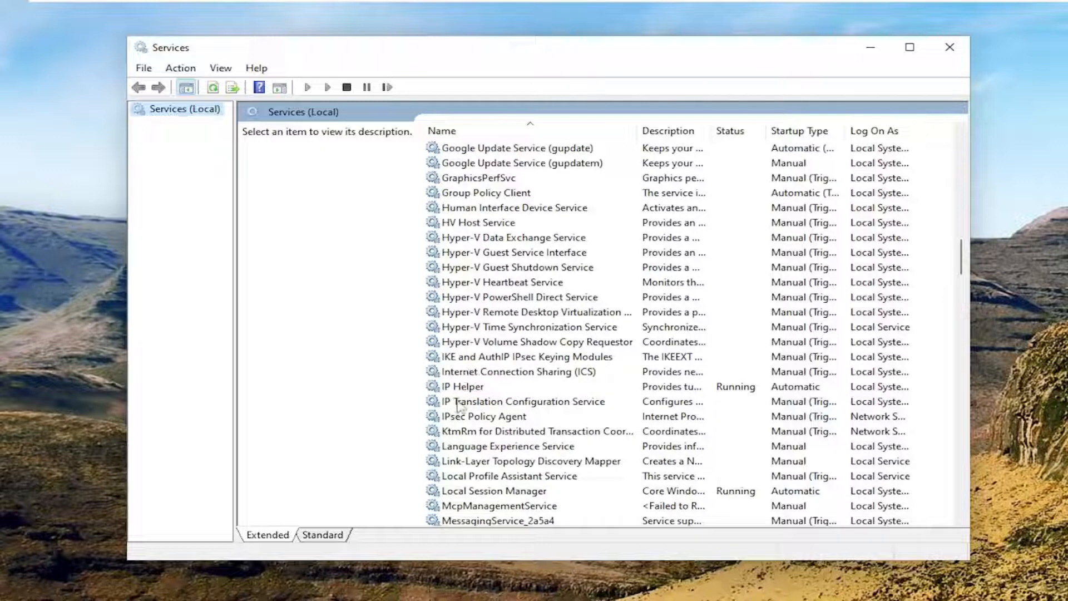
click(523, 401)
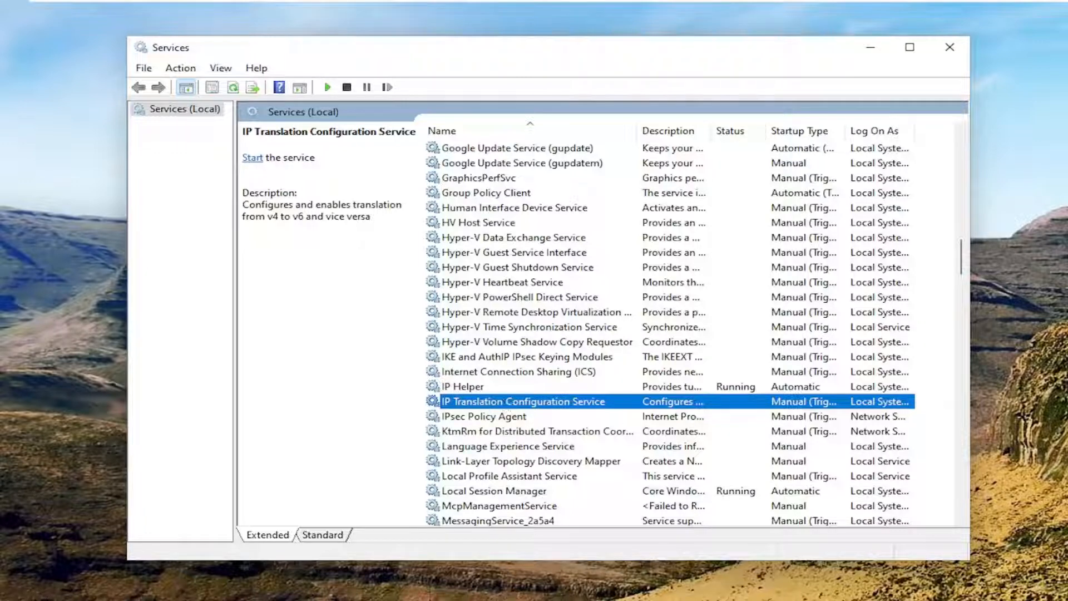
In the service's Properties, set Startup type to Automatic and start it.
double_click(523, 401)
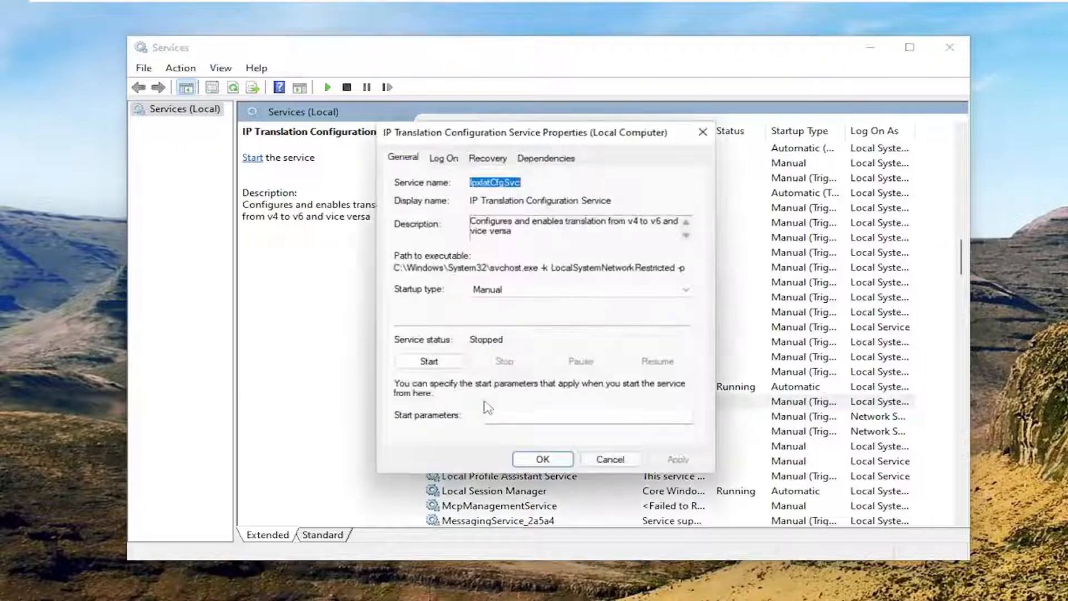
click(686, 289)
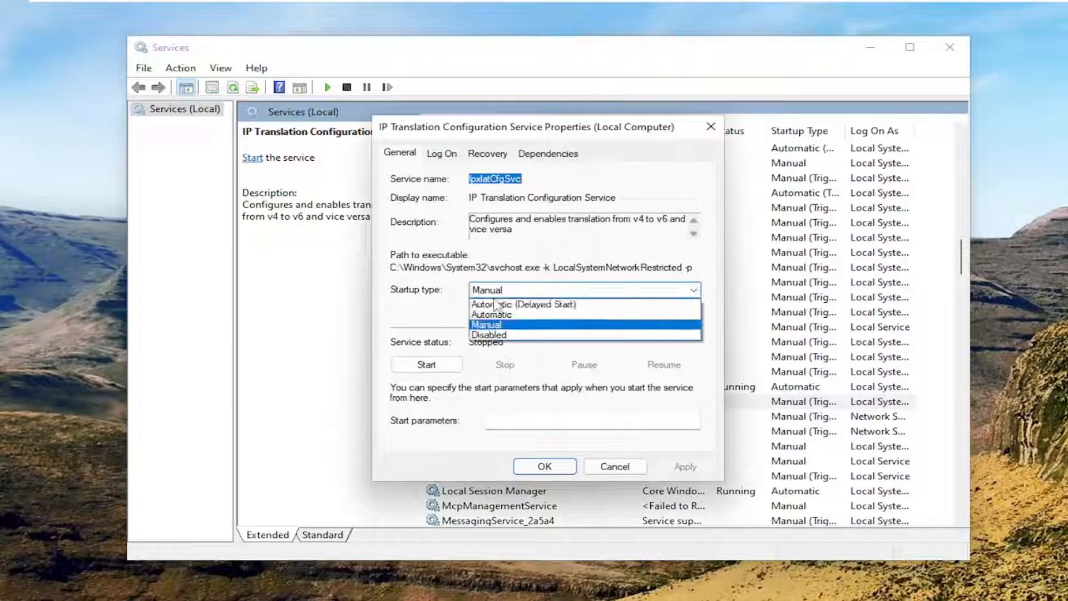
click(426, 365)
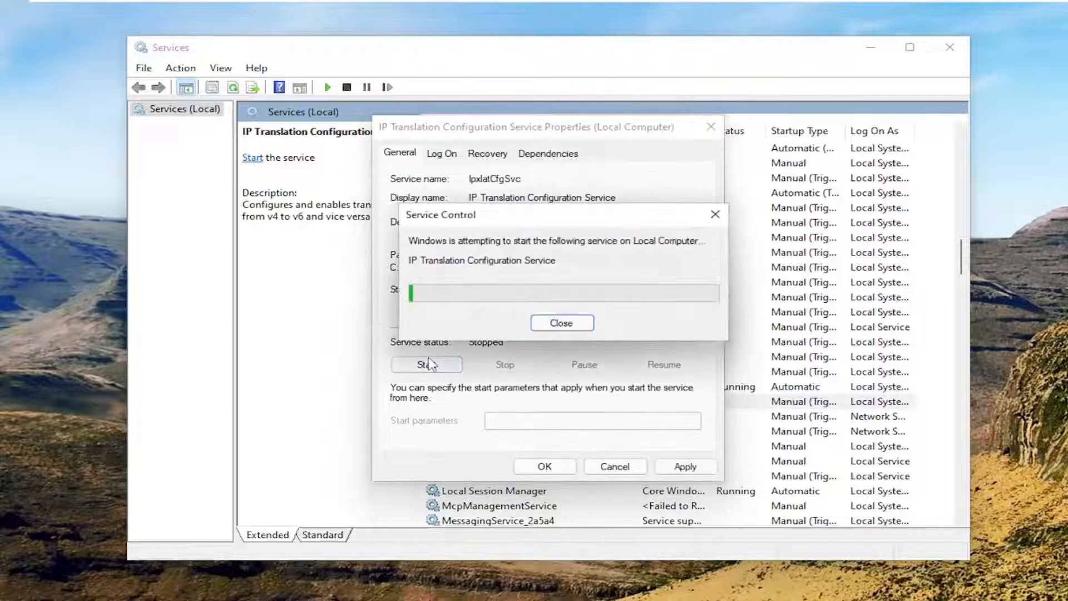
click(561, 322)
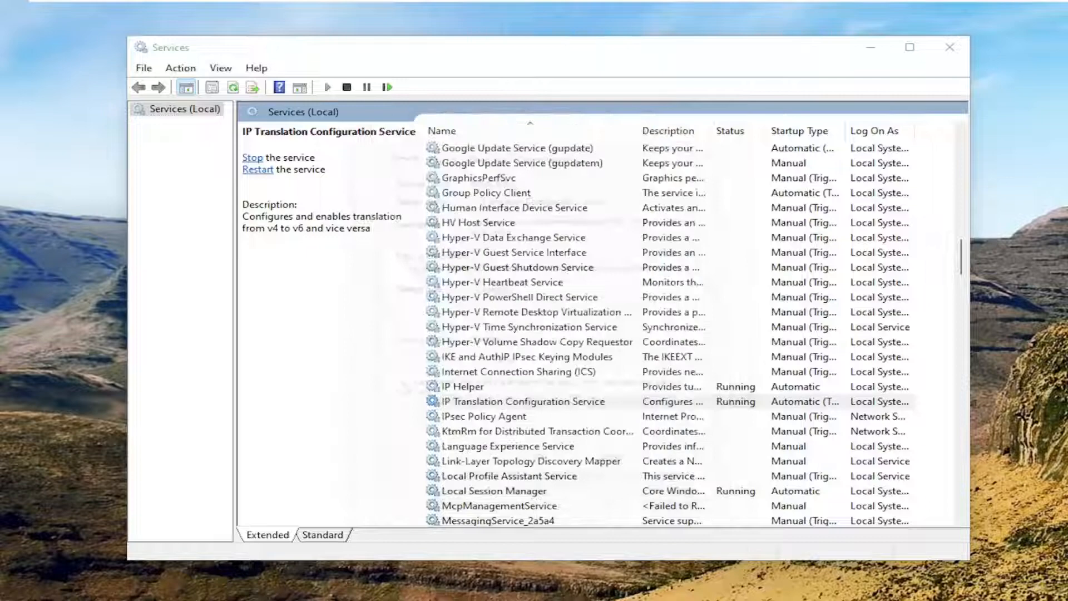
click(523, 401)
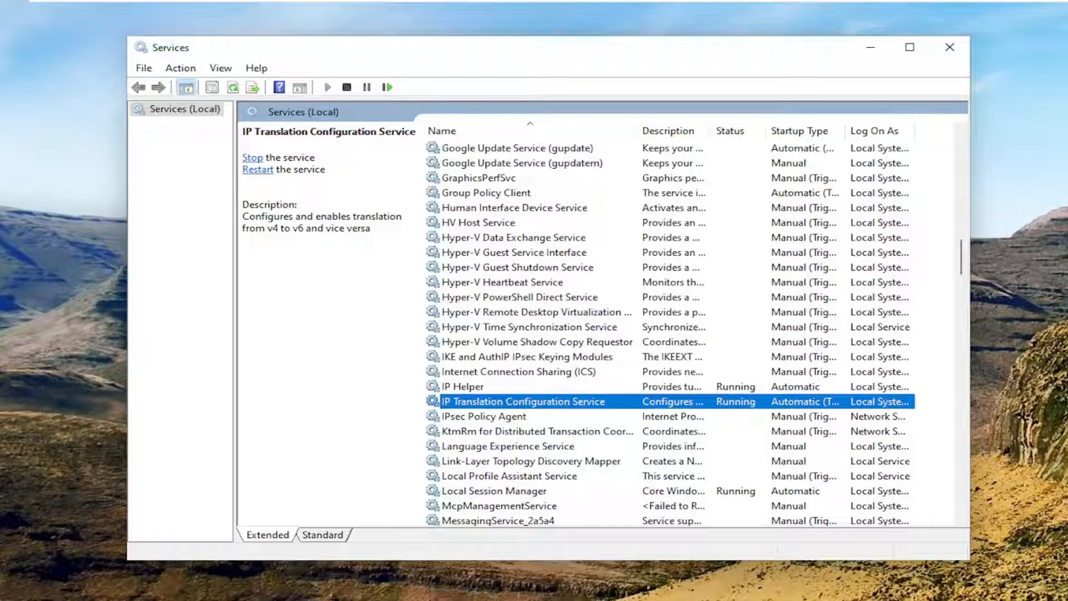